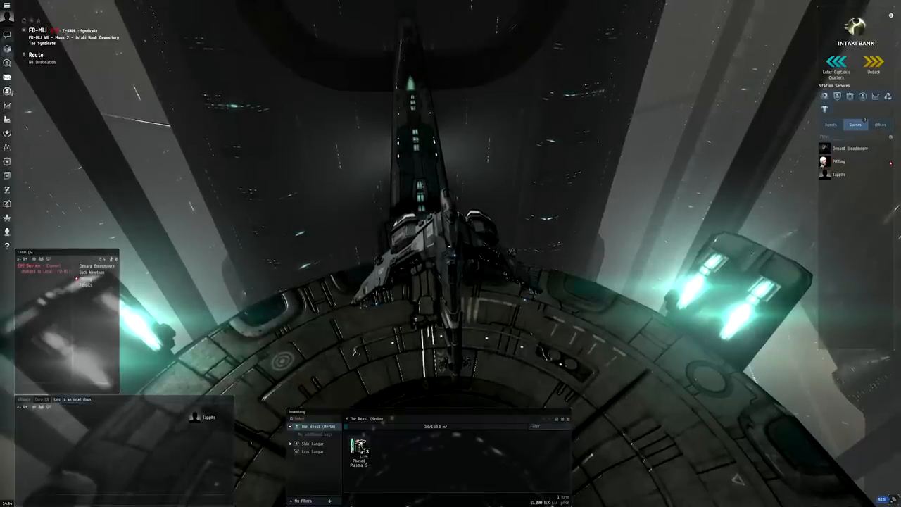
mouse_move(7, 146)
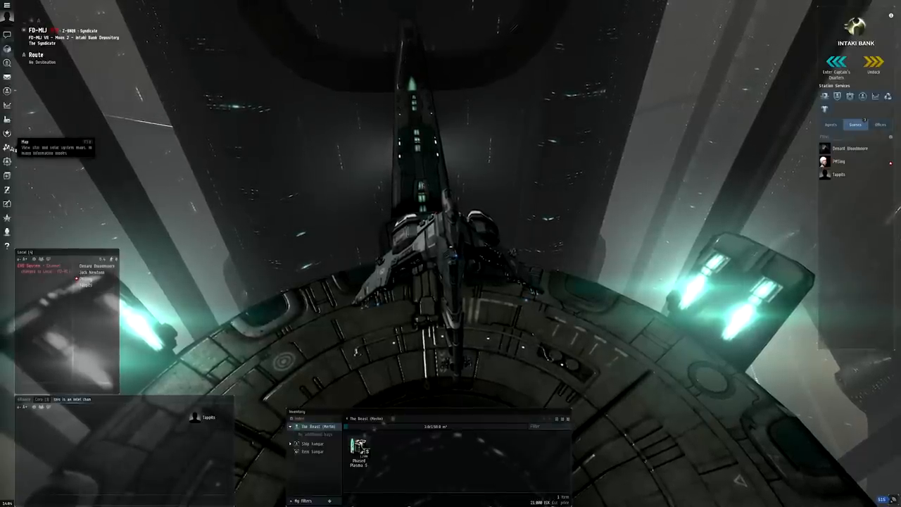
Step: Open the star map from the Neocom sidebar while still docked
left_click(7, 160)
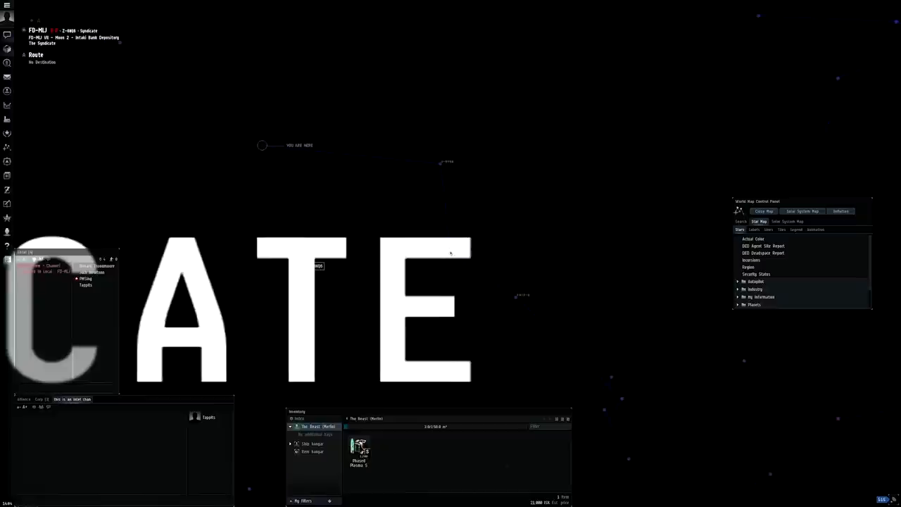
Step: Locate the Syndicate region via the map control panel and act on the found system
right_click(451, 253)
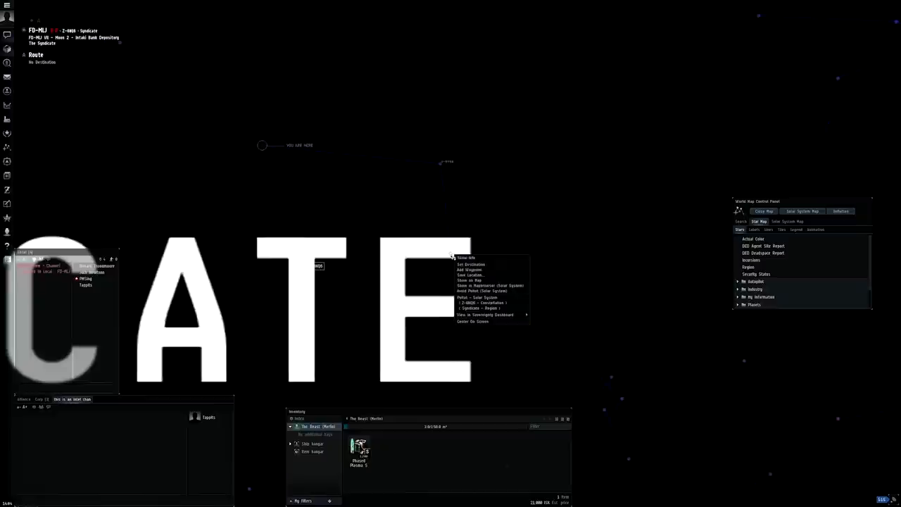
left_click(470, 264)
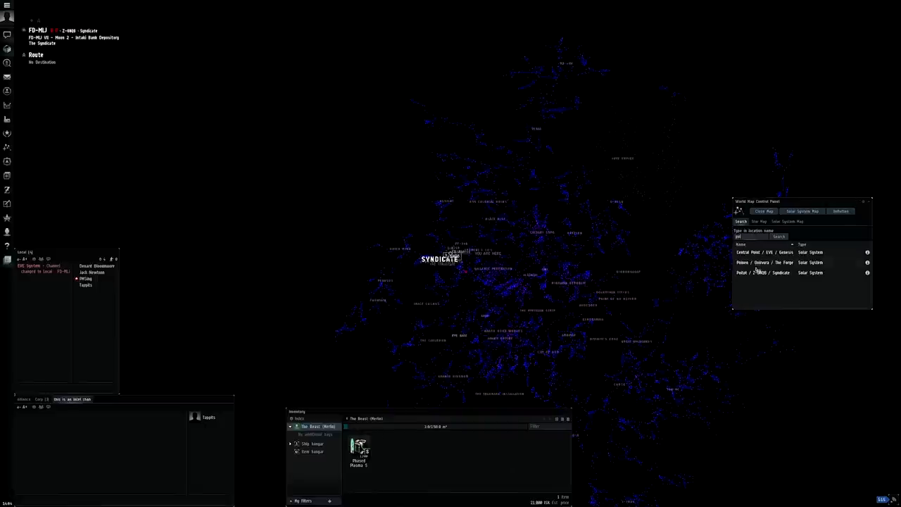
right_click(763, 273)
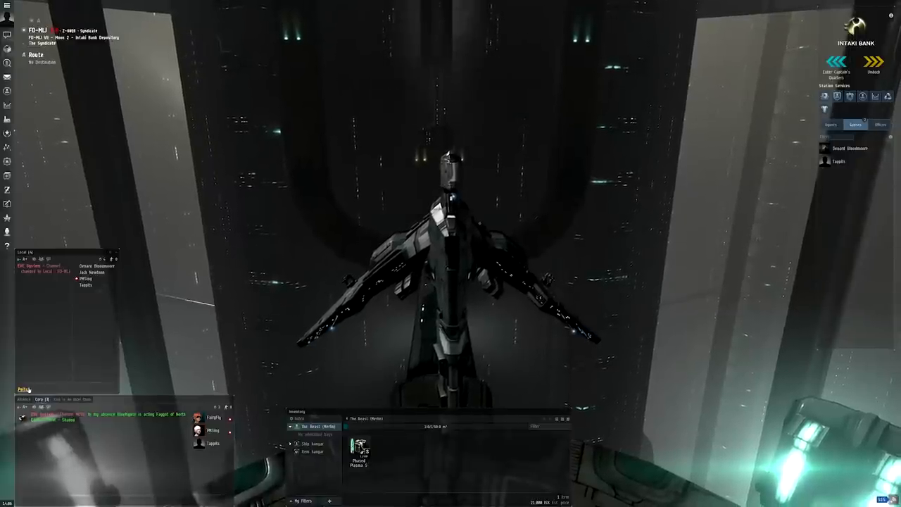
Step: Set the Syndicate system as autopilot destination so the route lists its jumps
right_click(23, 389)
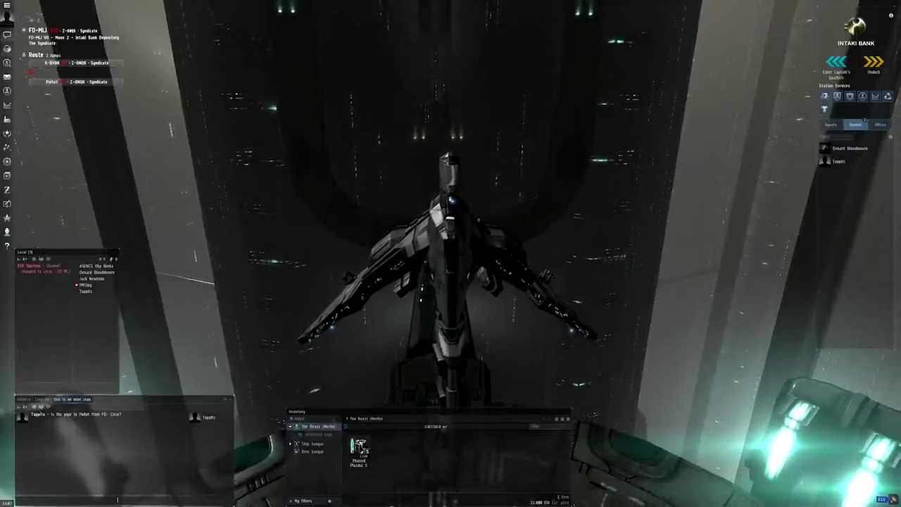
Step: Undock the ship and begin aligning toward the first gate on the Syndicate route
left_click(873, 63)
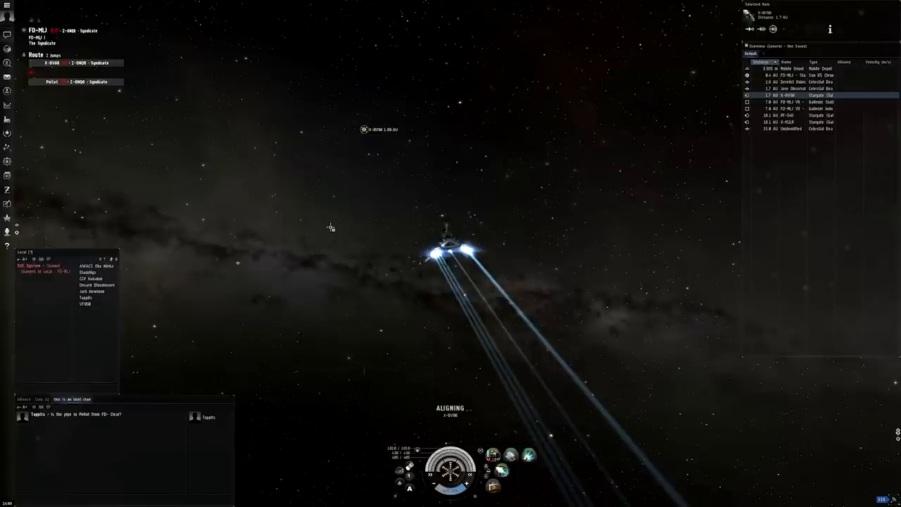
Step: Warp the ship to the bookmarked perch point off the stargate
right_click(330, 228)
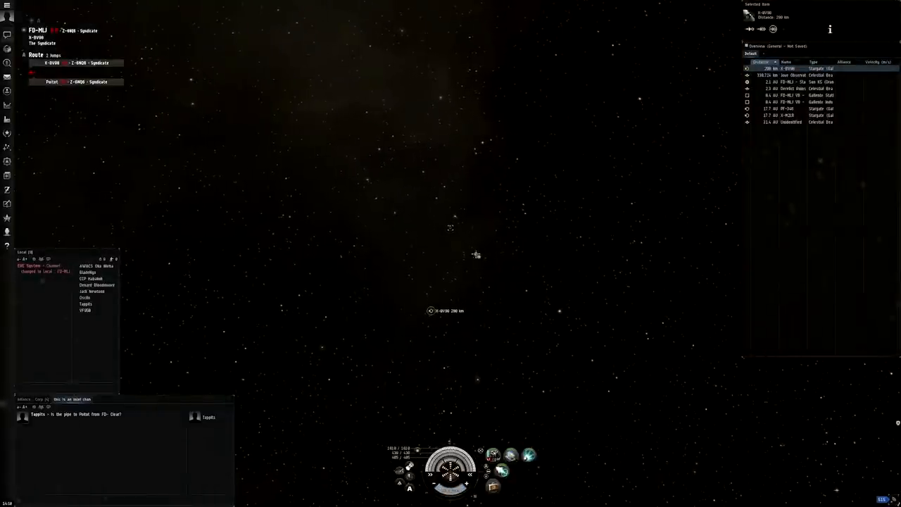
right_click(431, 311)
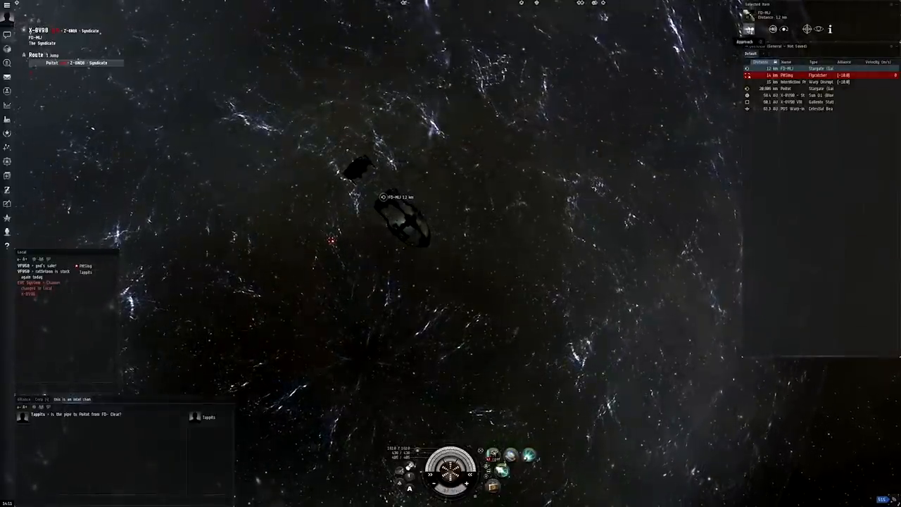
left_click(745, 41)
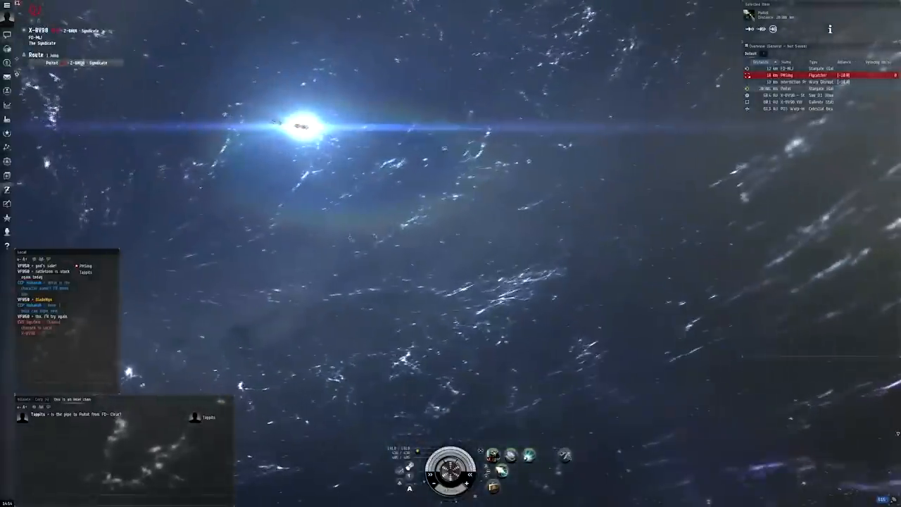
Step: Bring up the warp destination choices after clearing the interdictor bubbles
left_click(524, 134)
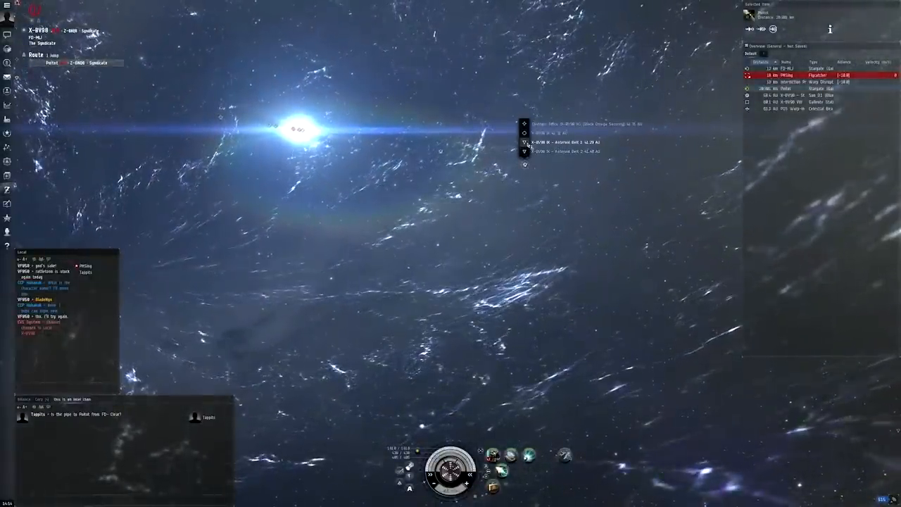